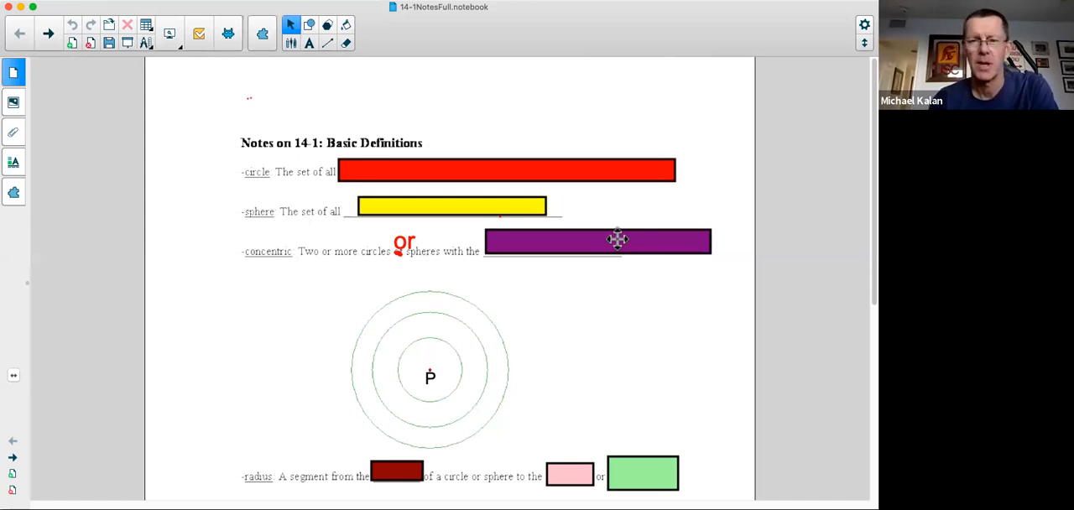
pyautogui.moveTo(584, 176)
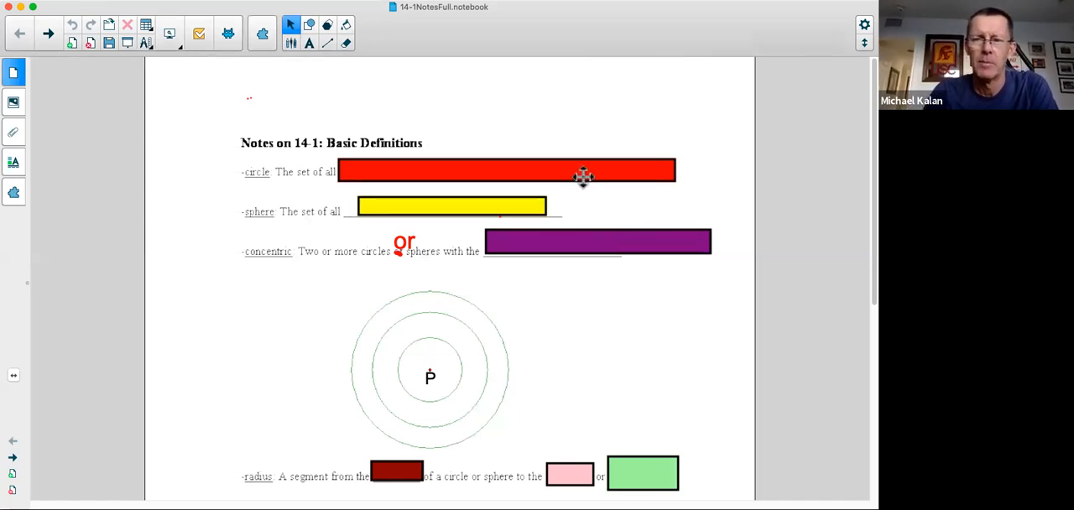
pyautogui.moveTo(572, 130)
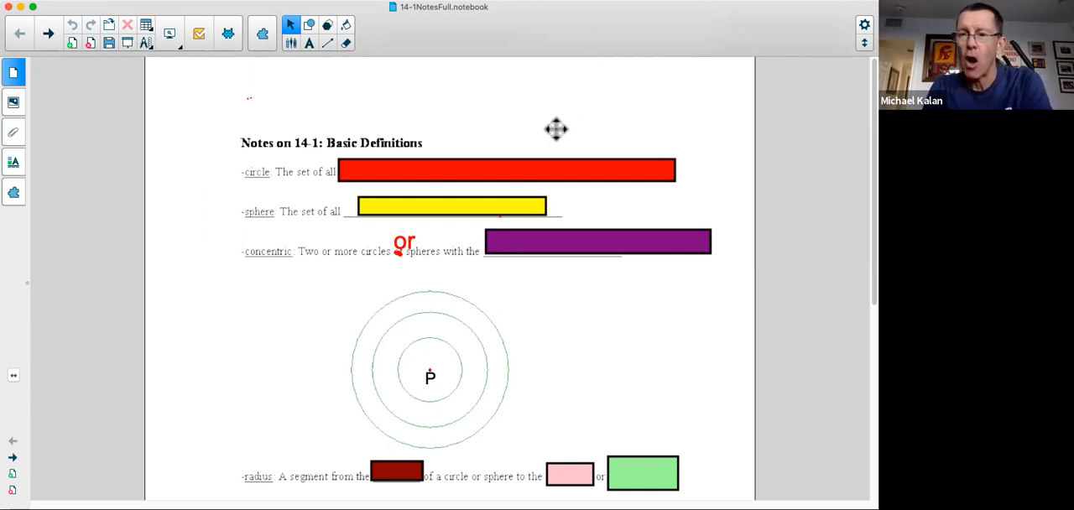
# Reveal the circle definition (points equidistant in a plane) and the sphere definition (same in space)
pyautogui.click(504, 171)
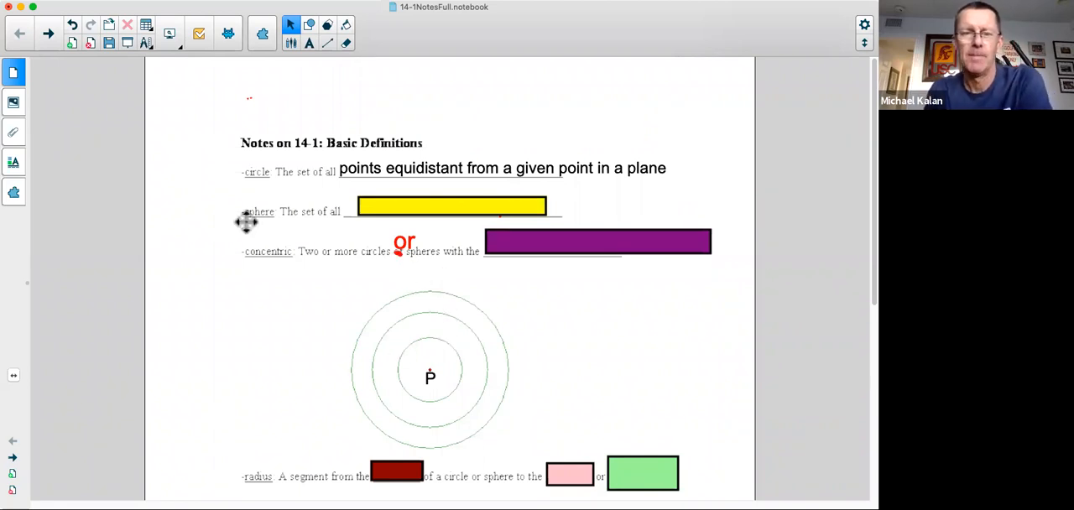
pyautogui.moveTo(275, 225)
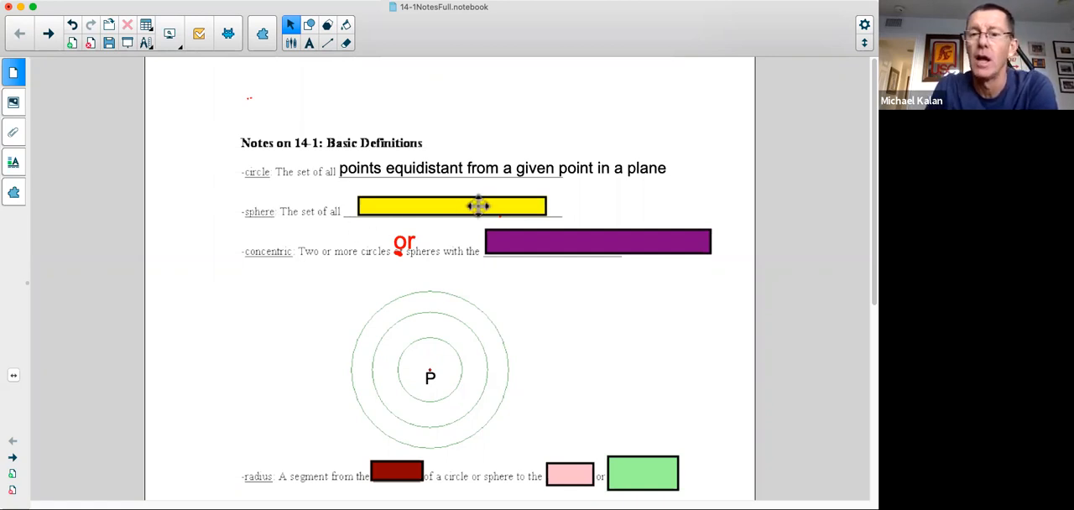
pyautogui.click(452, 207)
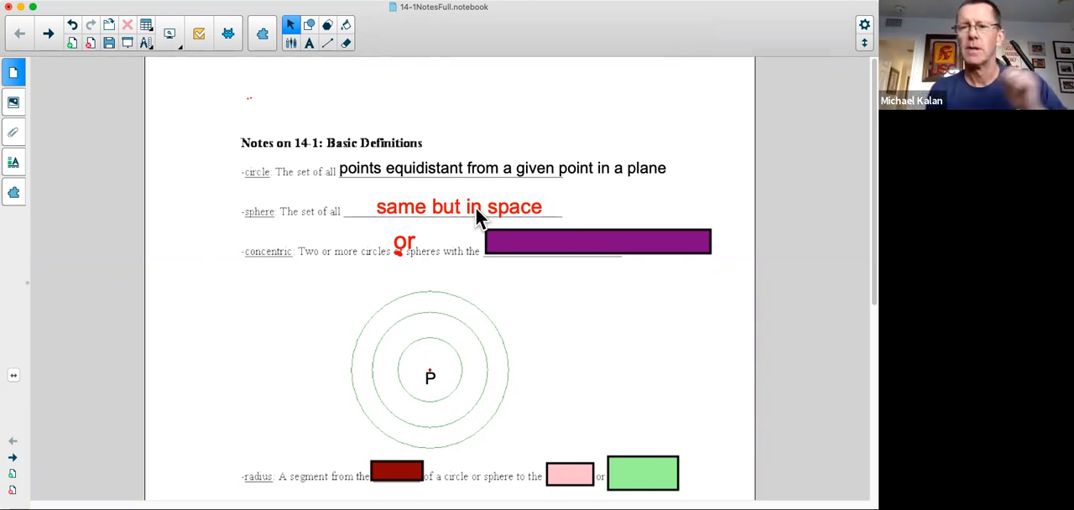
pyautogui.moveTo(275, 276)
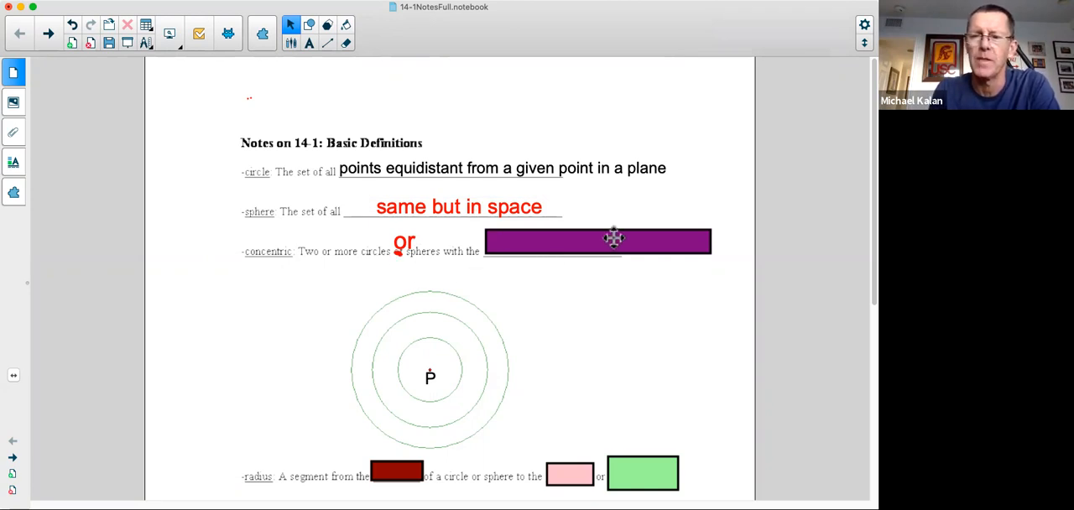
# Reveal the concentric definition answer, 'same center'
pyautogui.click(597, 242)
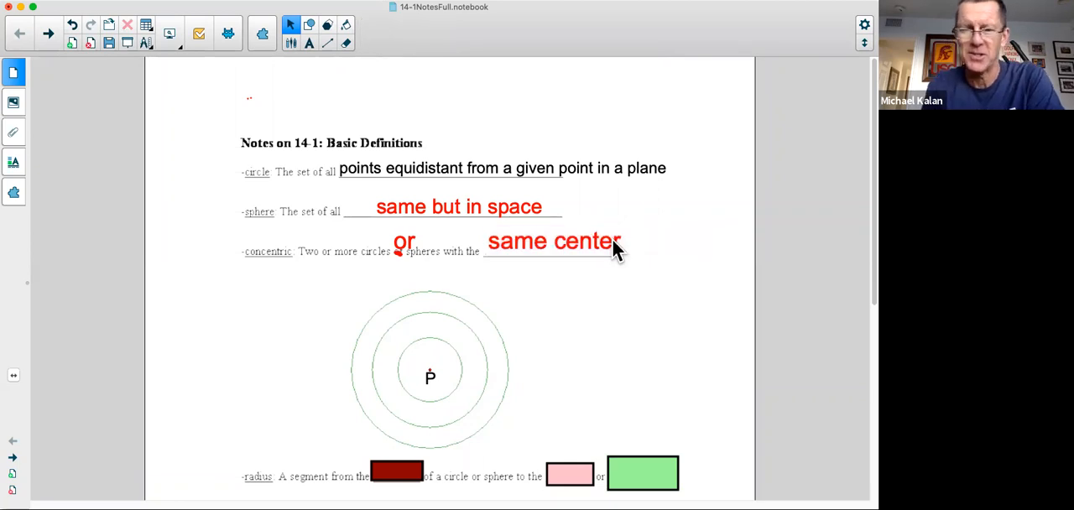
pyautogui.moveTo(591, 308)
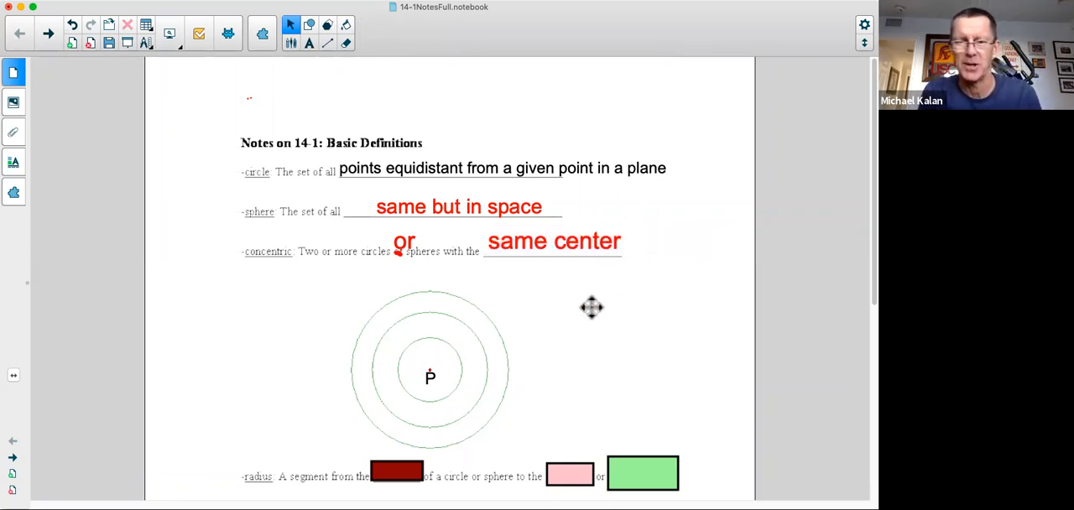
pyautogui.moveTo(430, 366)
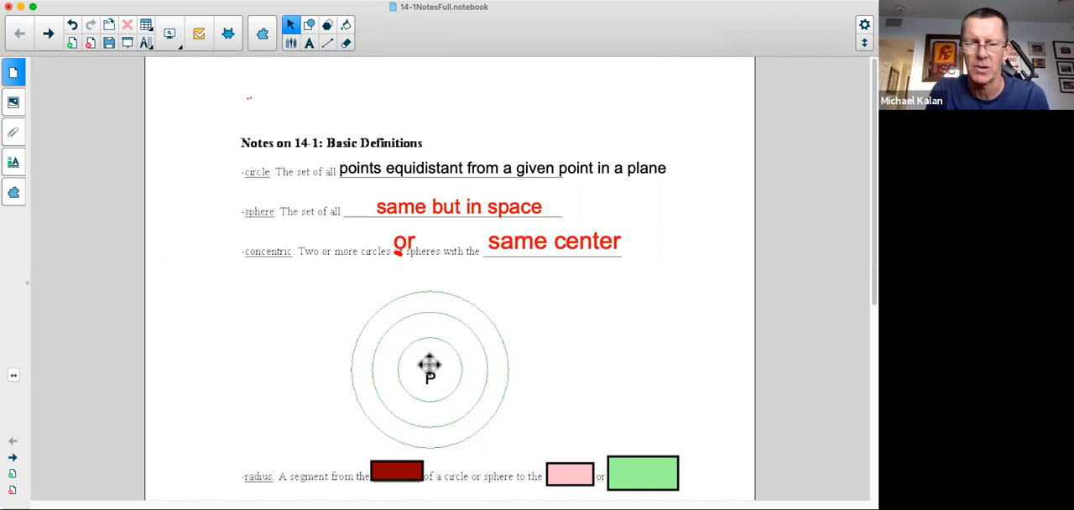
pyautogui.moveTo(552, 361)
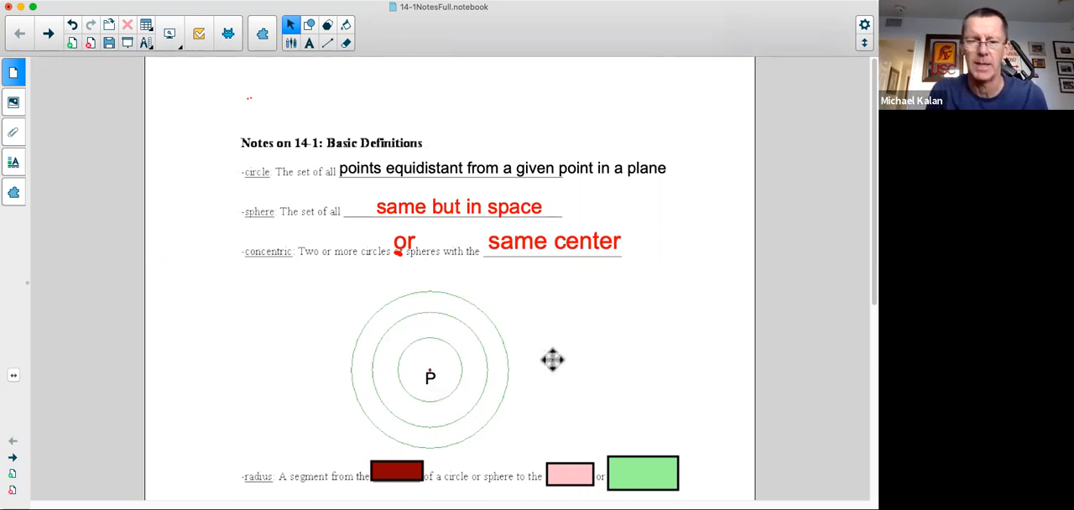
# Reveal the radius blanks (center, circle, sphere) and the chord answer 'segment'
pyautogui.scroll(-3)
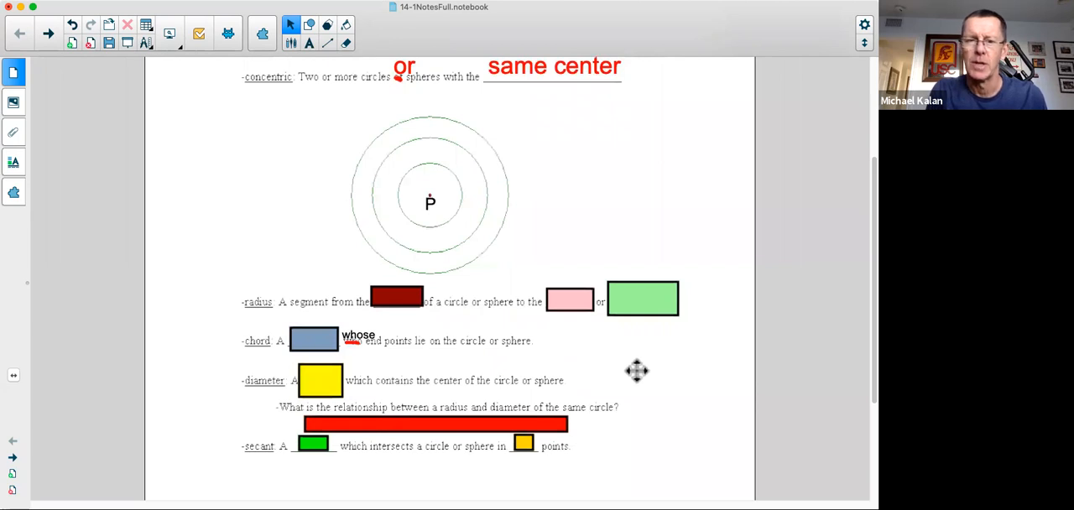
pyautogui.moveTo(403, 309)
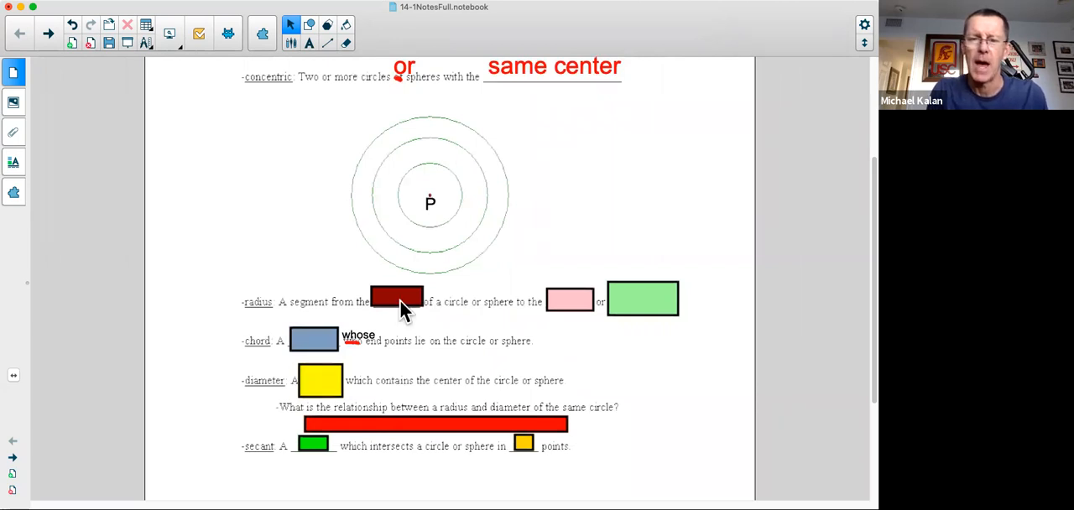
pyautogui.click(396, 302)
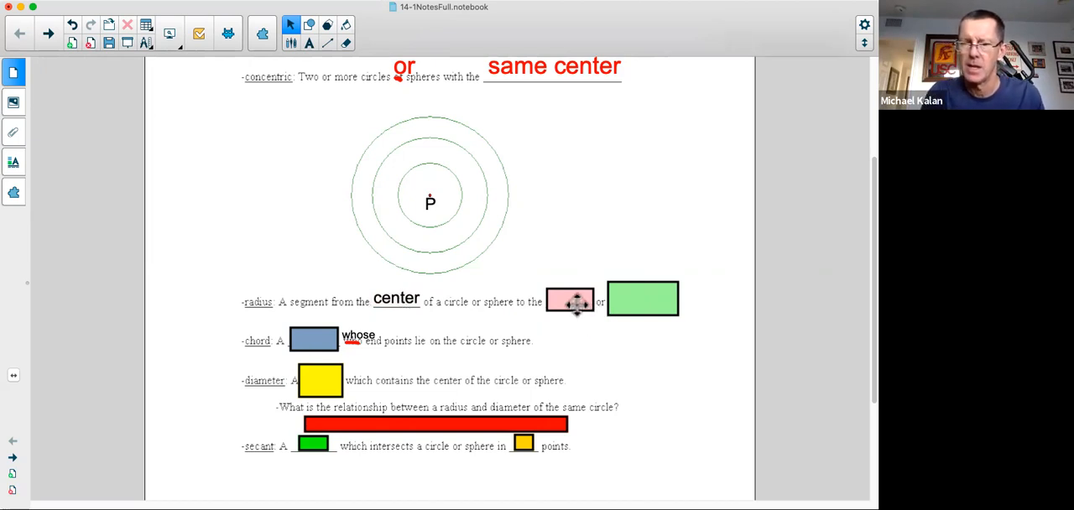
pyautogui.click(571, 300)
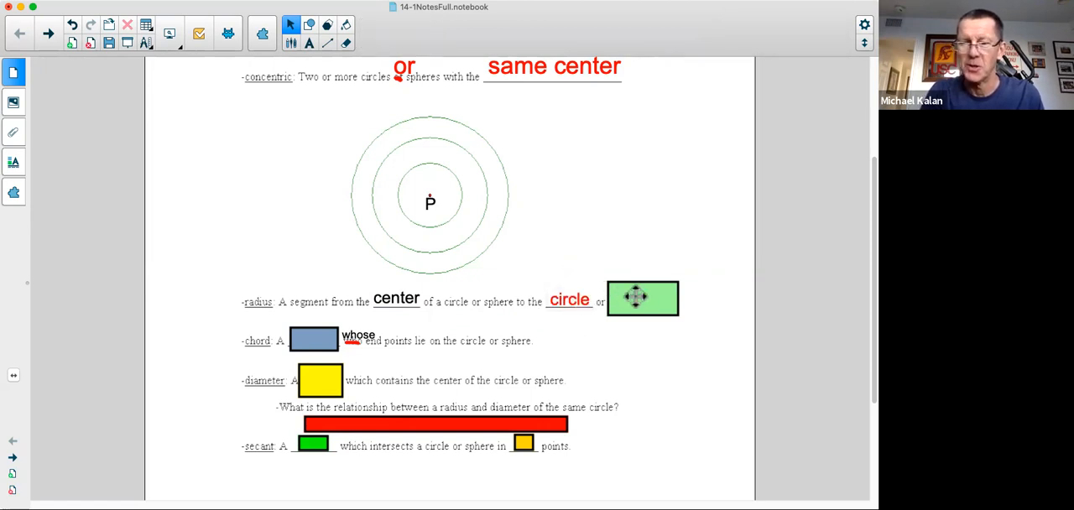
pyautogui.click(641, 299)
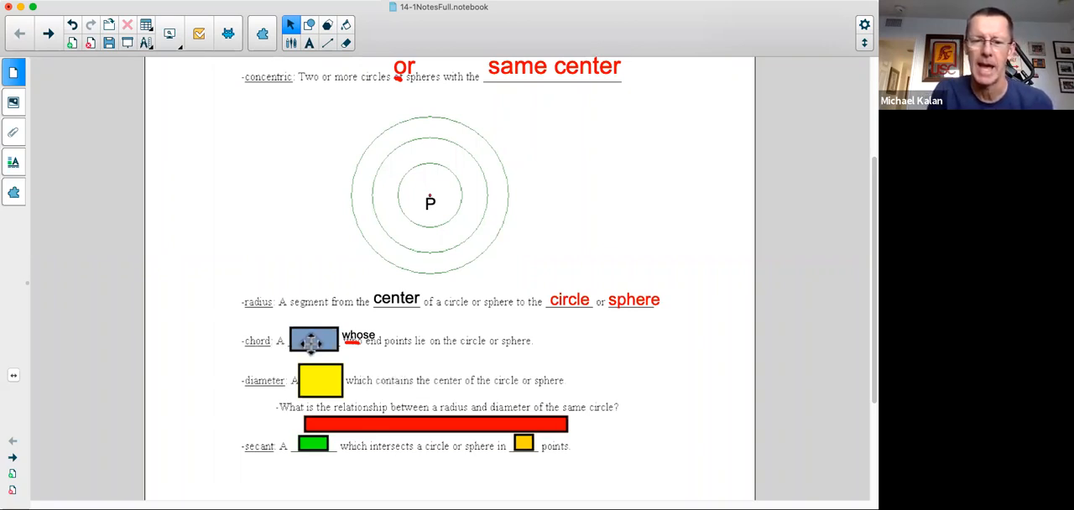
pyautogui.click(314, 340)
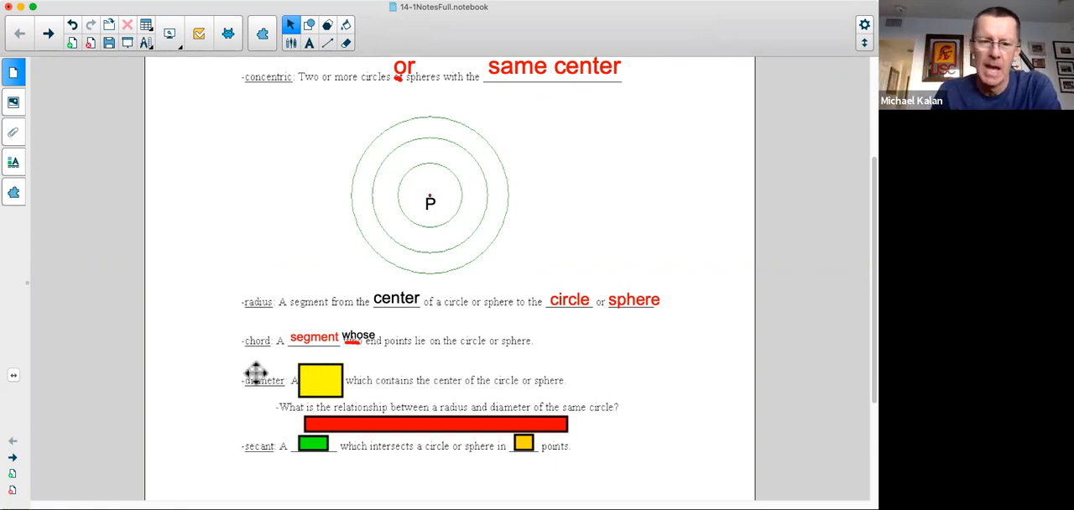
pyautogui.moveTo(323, 390)
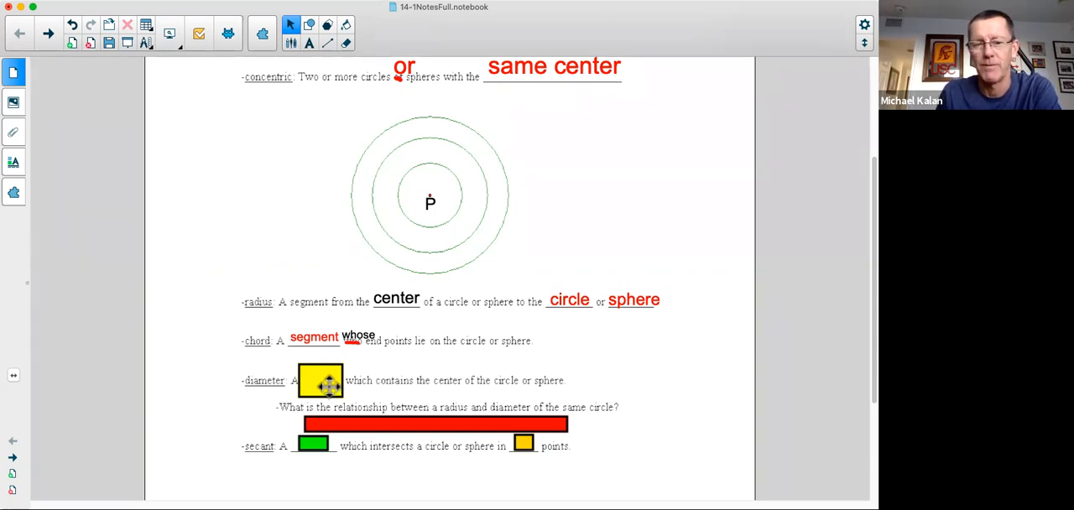
# Reveal the diameter answer 'chord', radius = half the diameter, and the secant meeting in 2 points
pyautogui.click(319, 379)
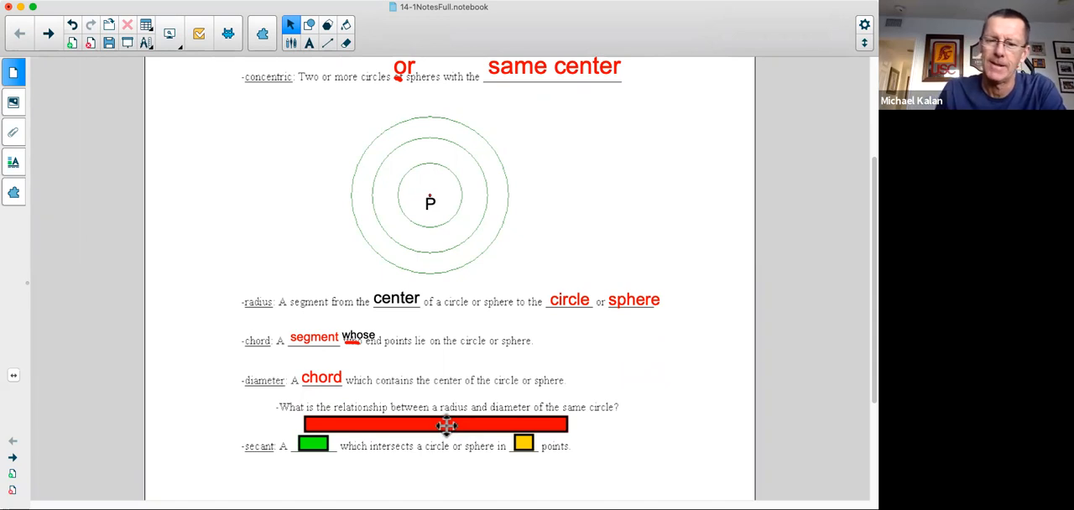
pyautogui.click(433, 423)
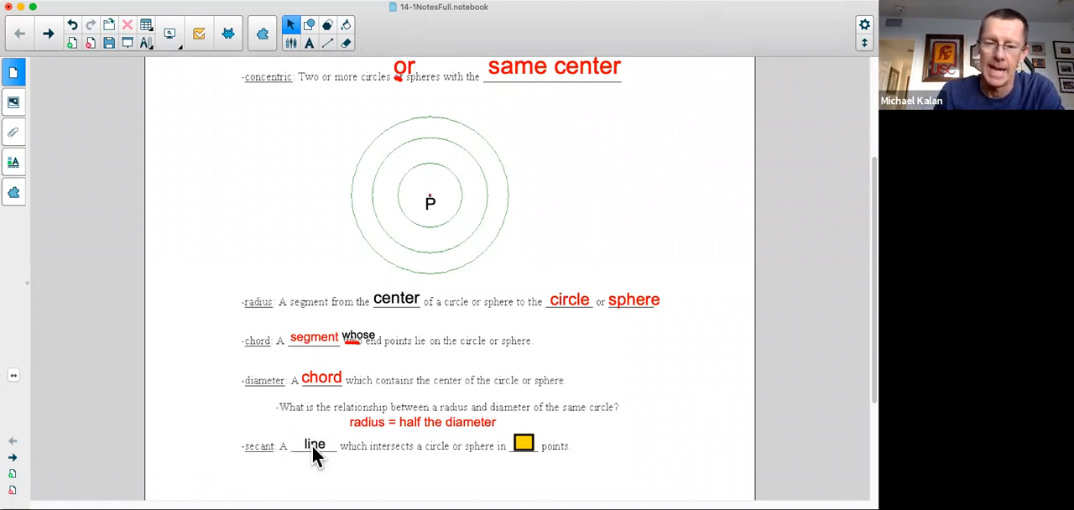
pyautogui.moveTo(453, 480)
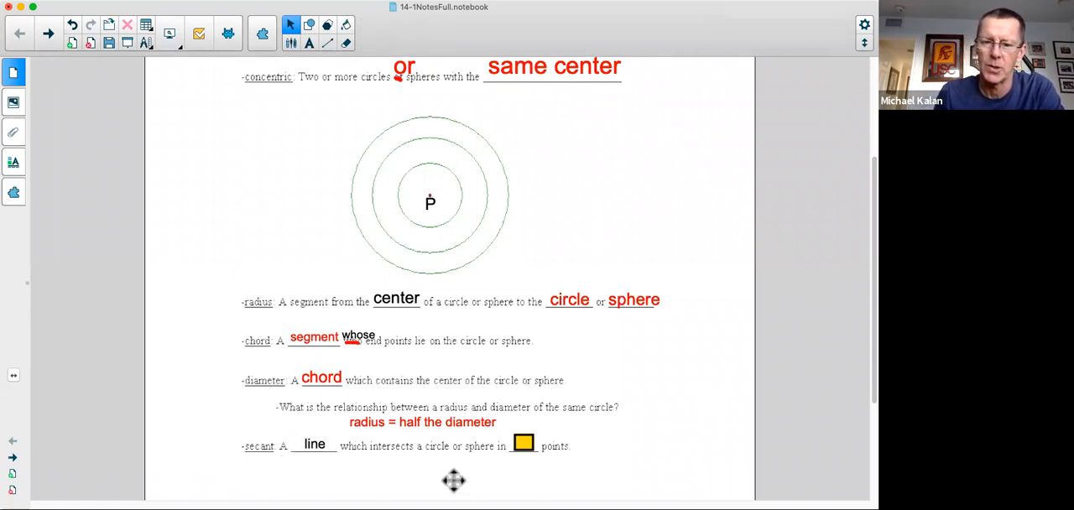
pyautogui.click(524, 443)
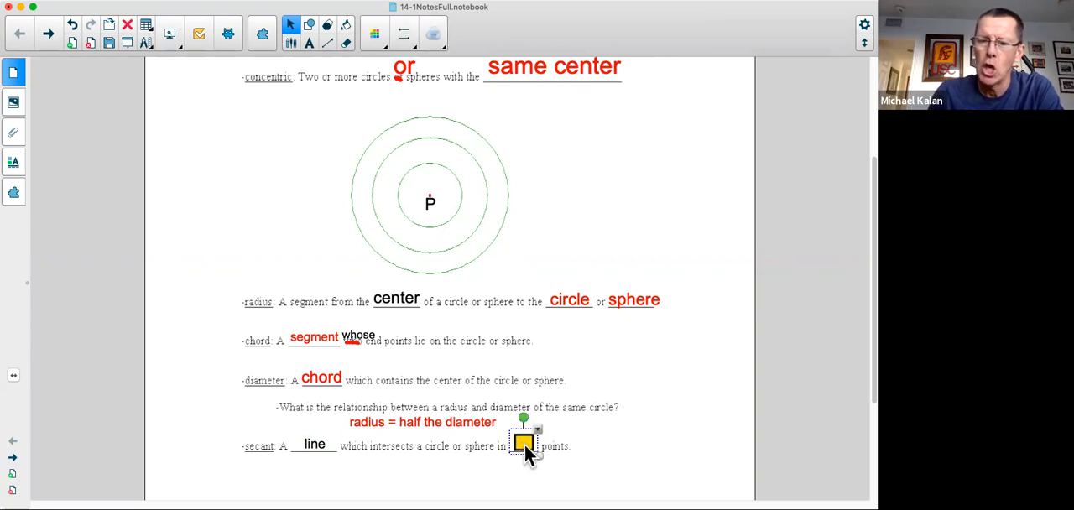
pyautogui.click(523, 443)
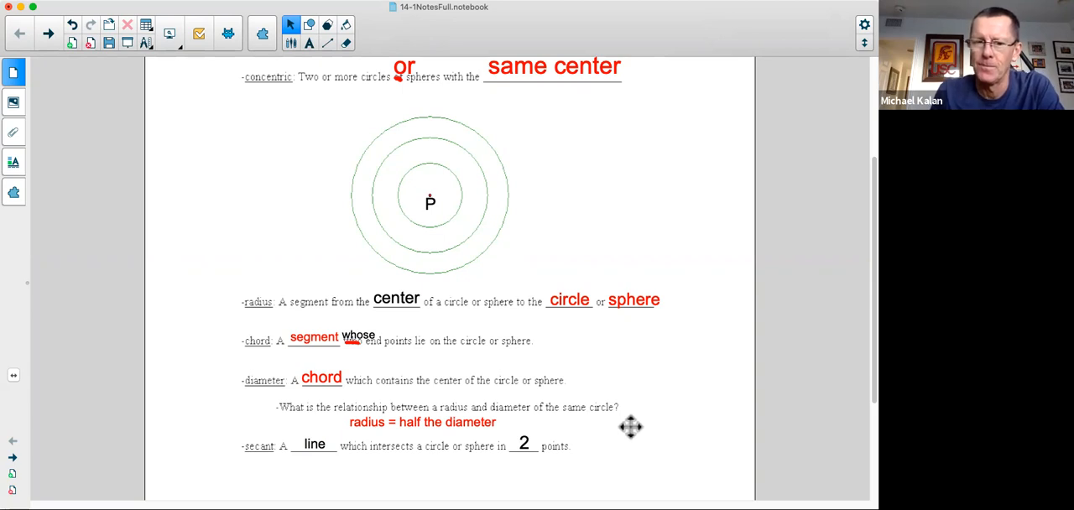
pyautogui.moveTo(128, 212)
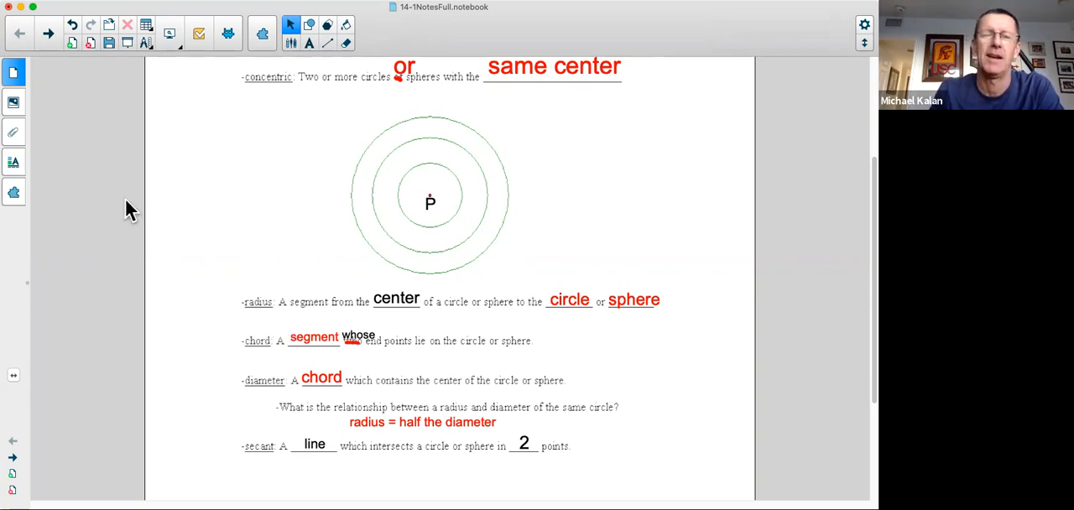
# Uncover the chords answer space so the radii read CD, CE, CF and chords JI, HG, DE, AB
pyautogui.scroll(-3)
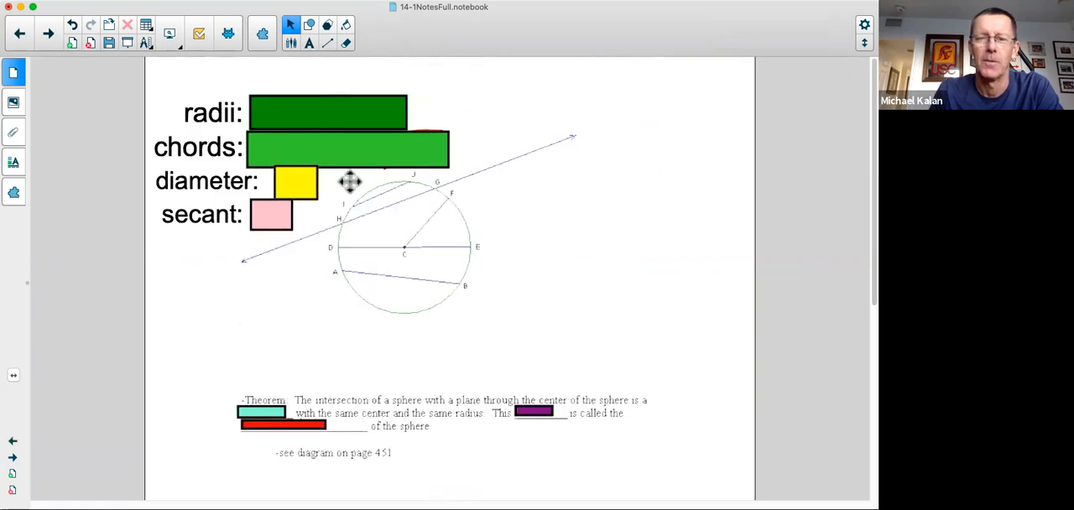
pyautogui.moveTo(665, 307)
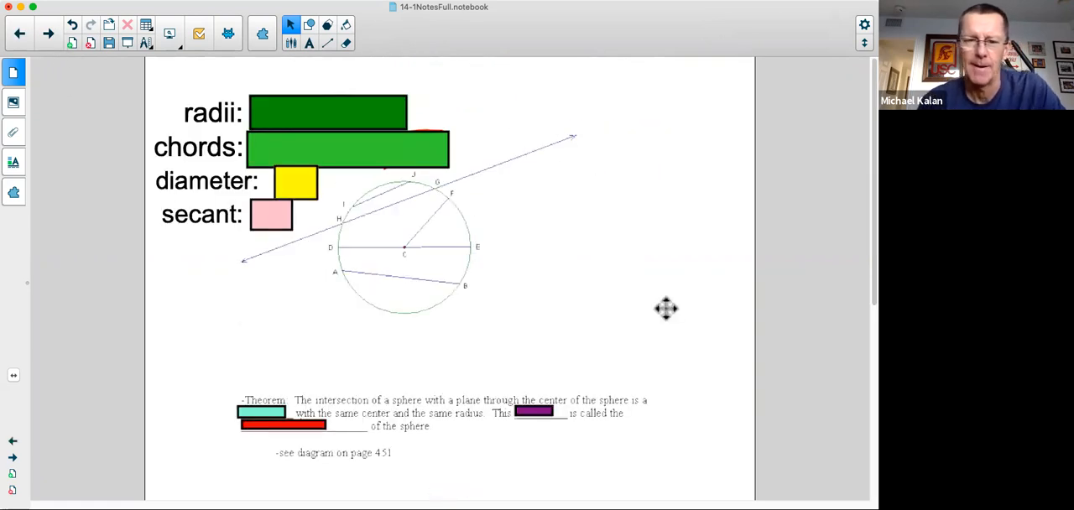
pyautogui.moveTo(601, 298)
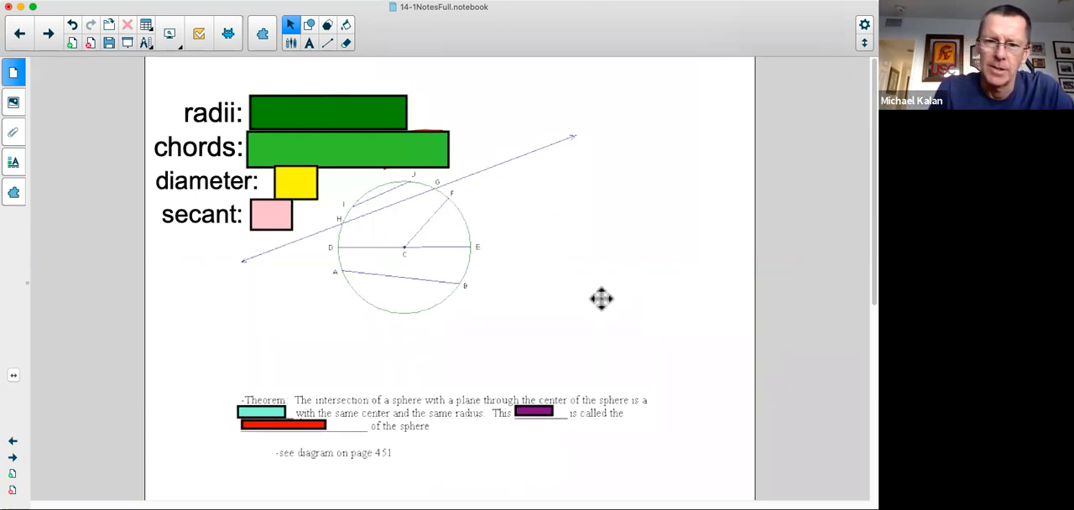
pyautogui.moveTo(360, 188)
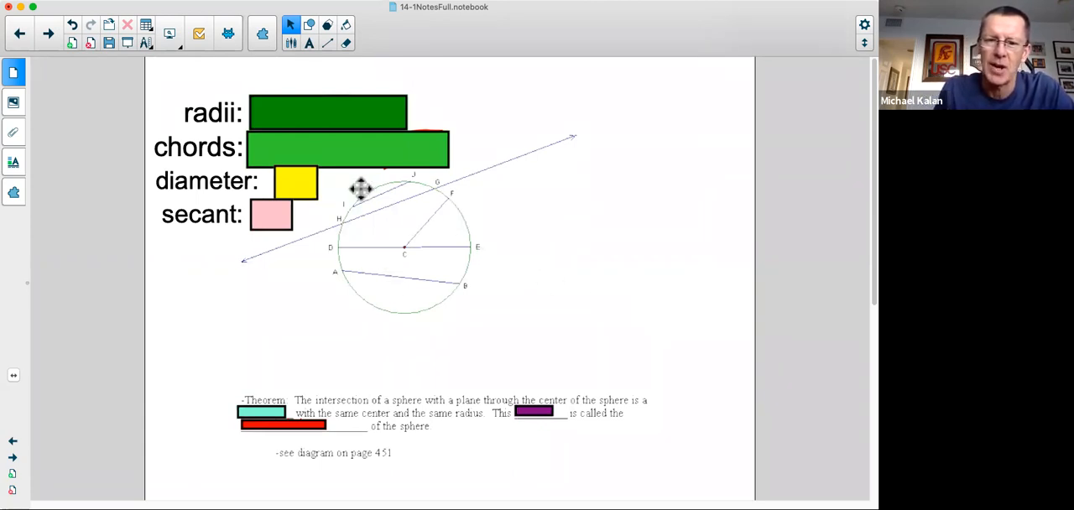
pyautogui.moveTo(194, 280)
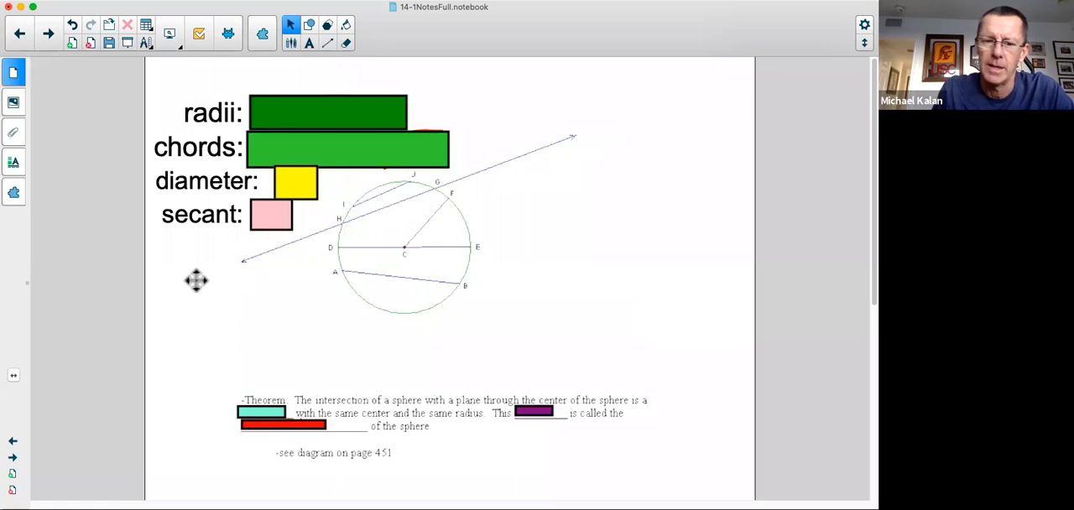
pyautogui.moveTo(171, 400)
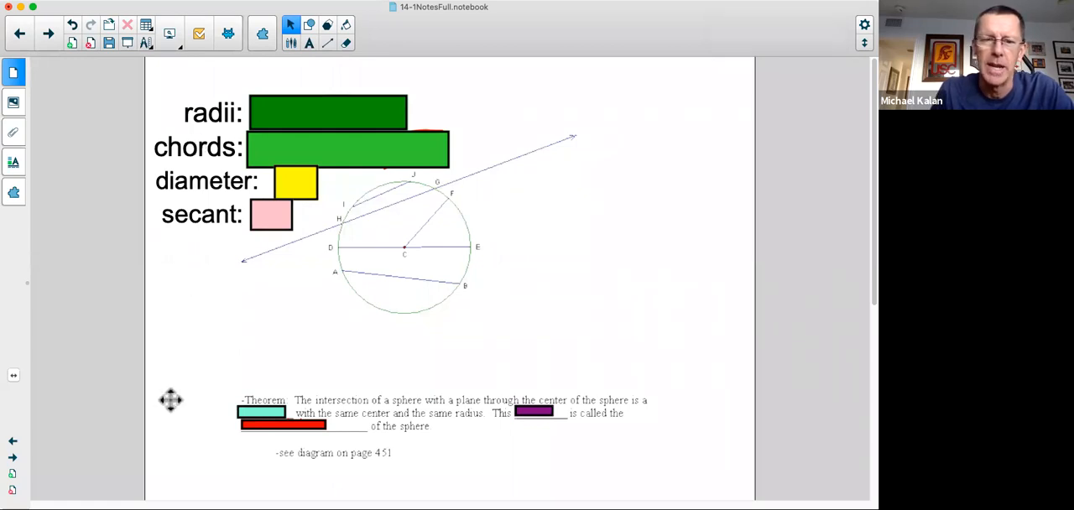
pyautogui.moveTo(665, 377)
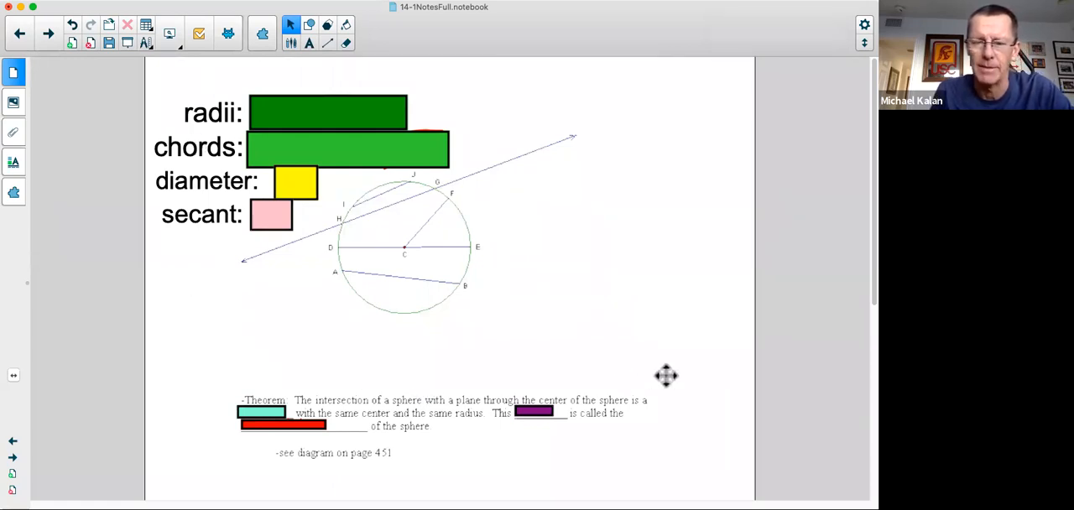
pyautogui.moveTo(376, 133)
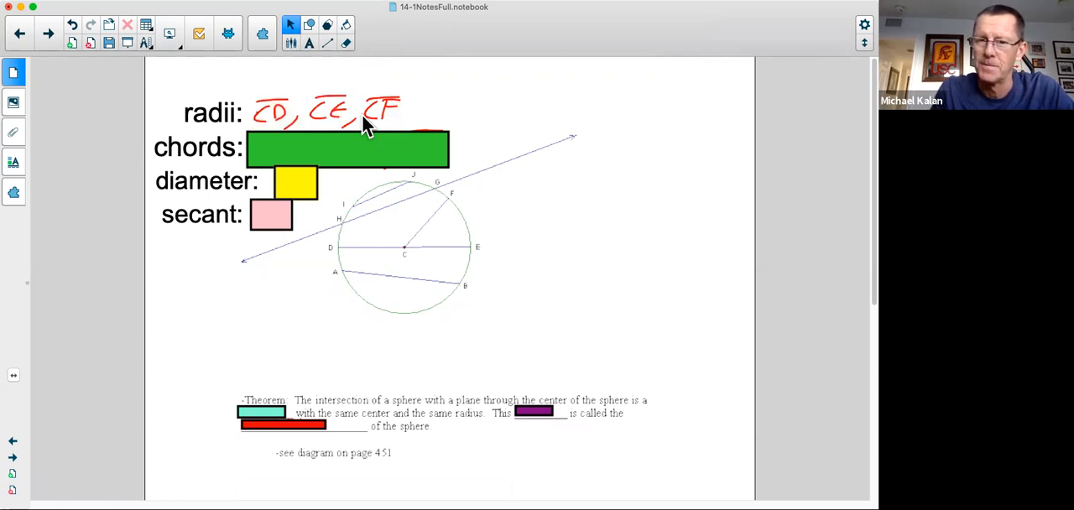
pyautogui.moveTo(406, 252)
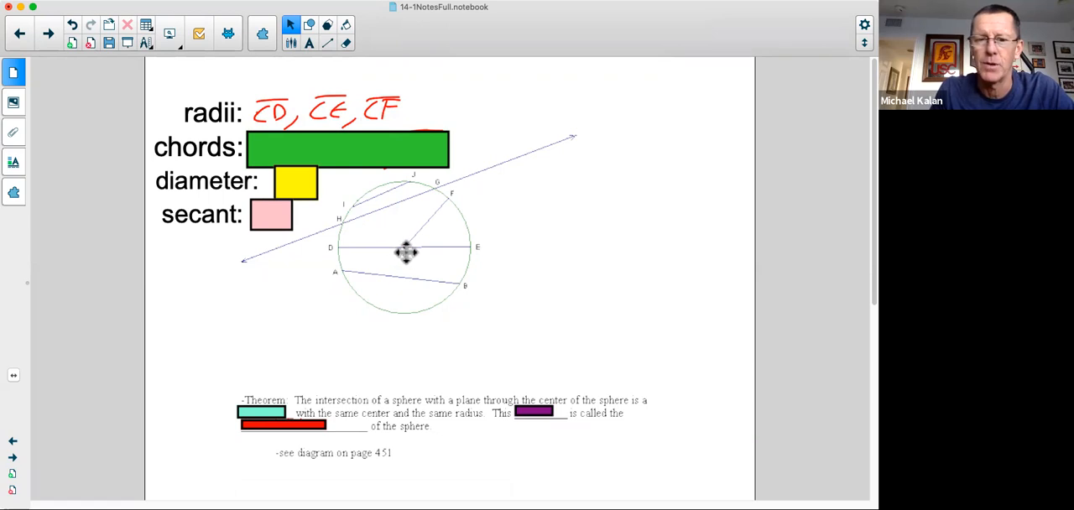
pyautogui.moveTo(356, 124)
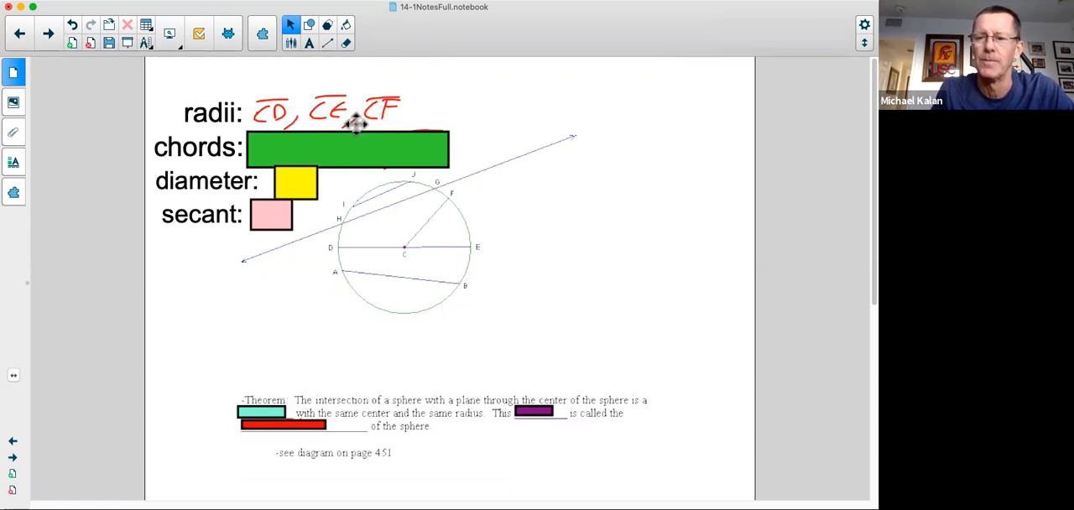
pyautogui.moveTo(507, 136)
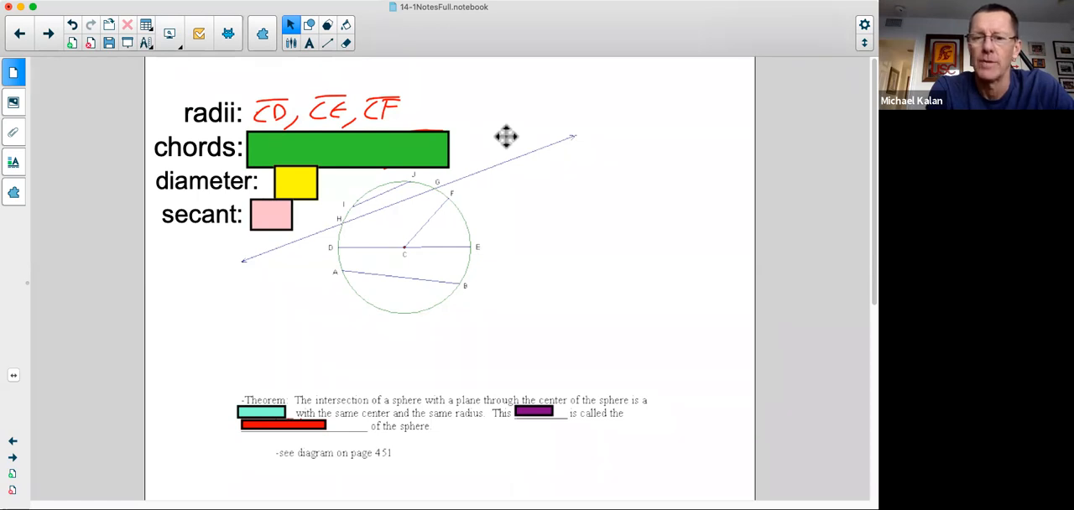
pyautogui.moveTo(429, 135)
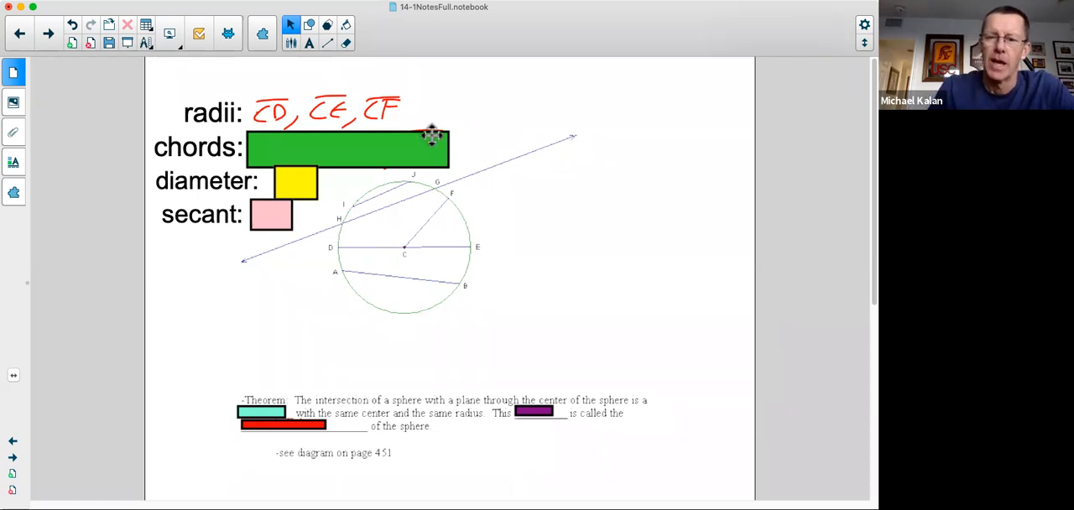
pyautogui.moveTo(419, 129)
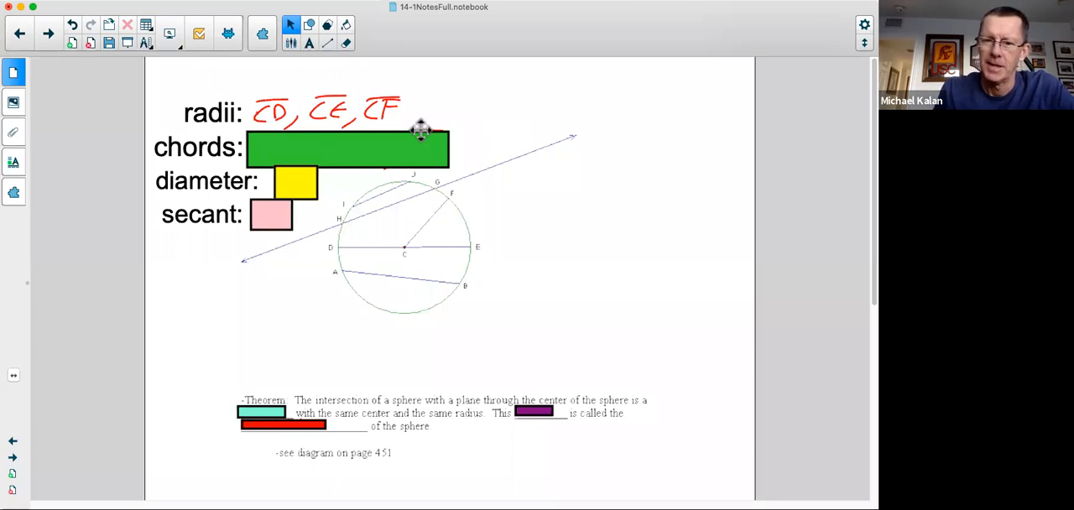
pyautogui.click(411, 150)
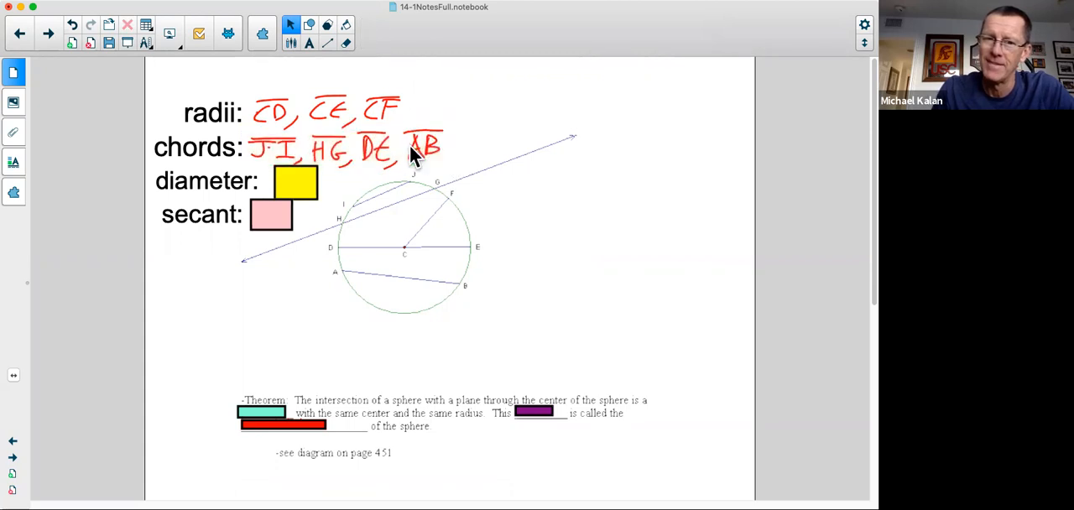
pyautogui.moveTo(596, 129)
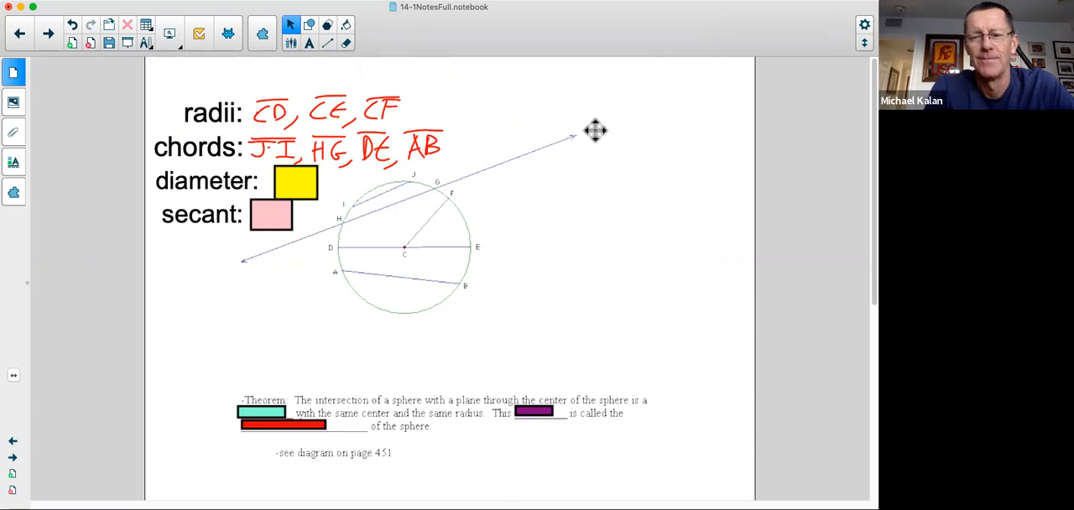
# Uncover the diameter answer space so it reads DE
pyautogui.click(295, 181)
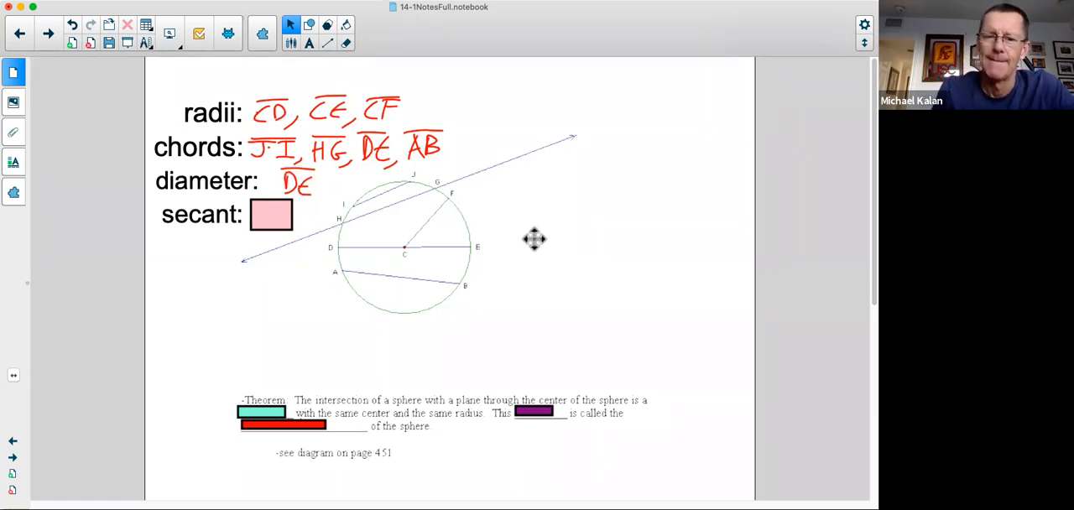
pyautogui.moveTo(272, 219)
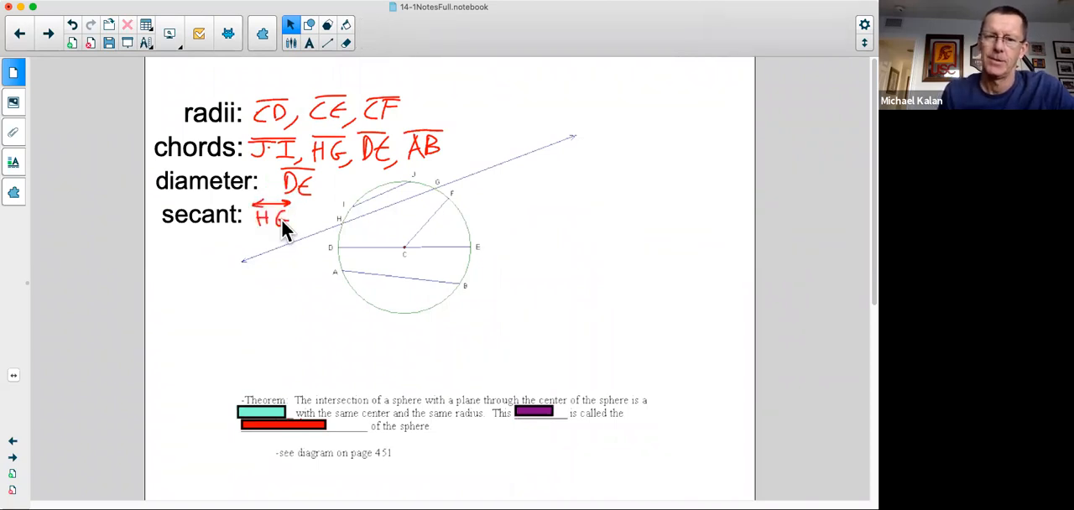
pyautogui.moveTo(282, 176)
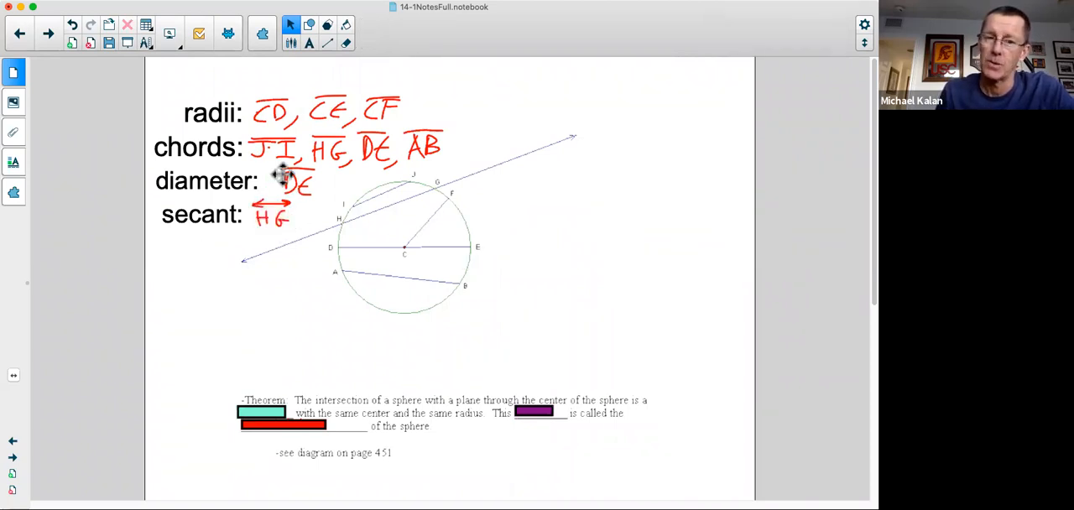
# Reveal the sphere theorem blanks: circle, circle and great circle
pyautogui.scroll(3)
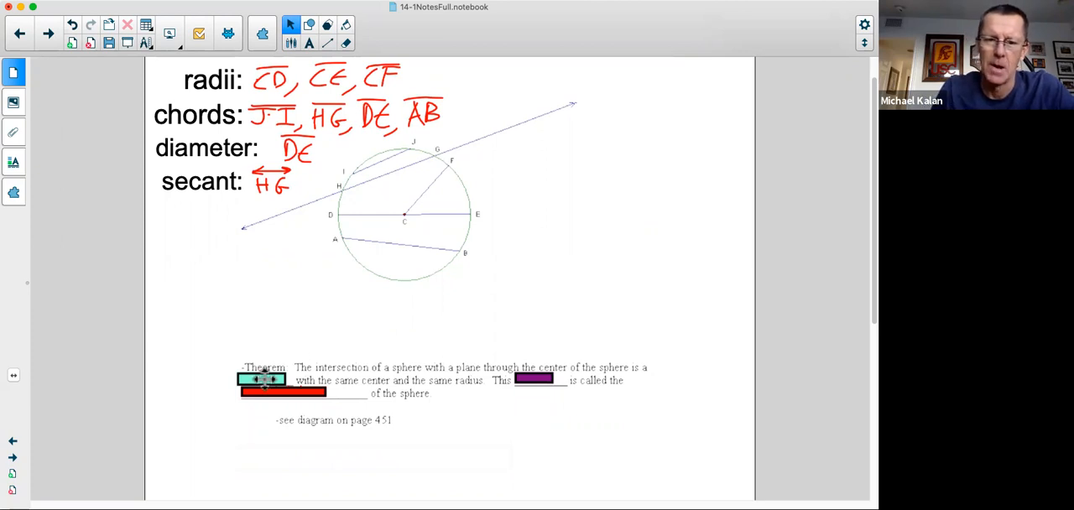
pyautogui.click(262, 379)
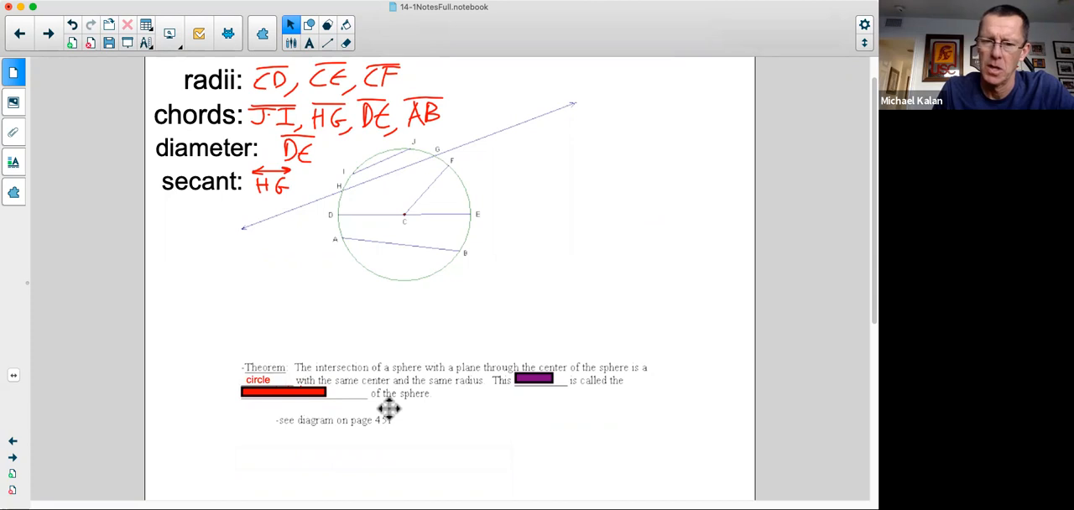
pyautogui.moveTo(514, 406)
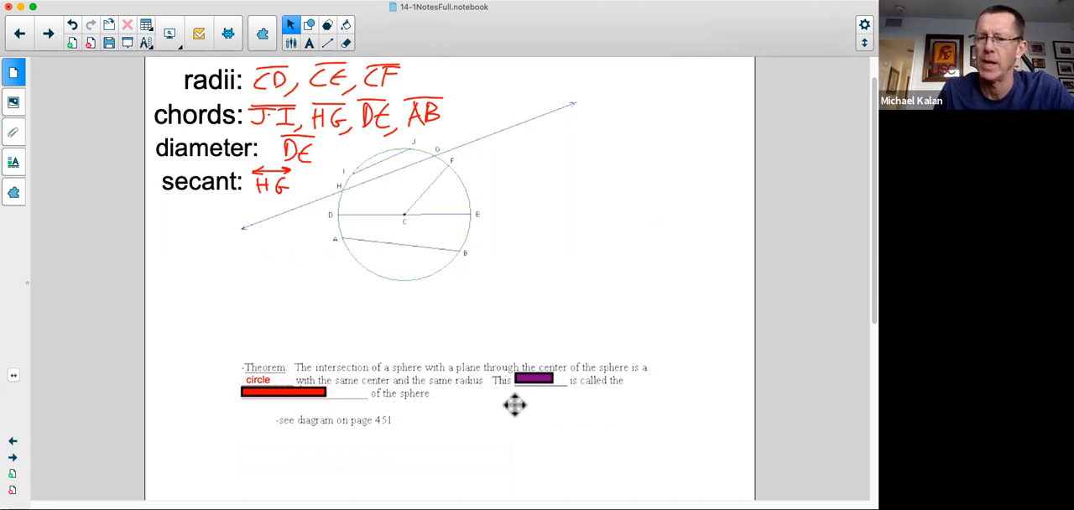
pyautogui.click(534, 379)
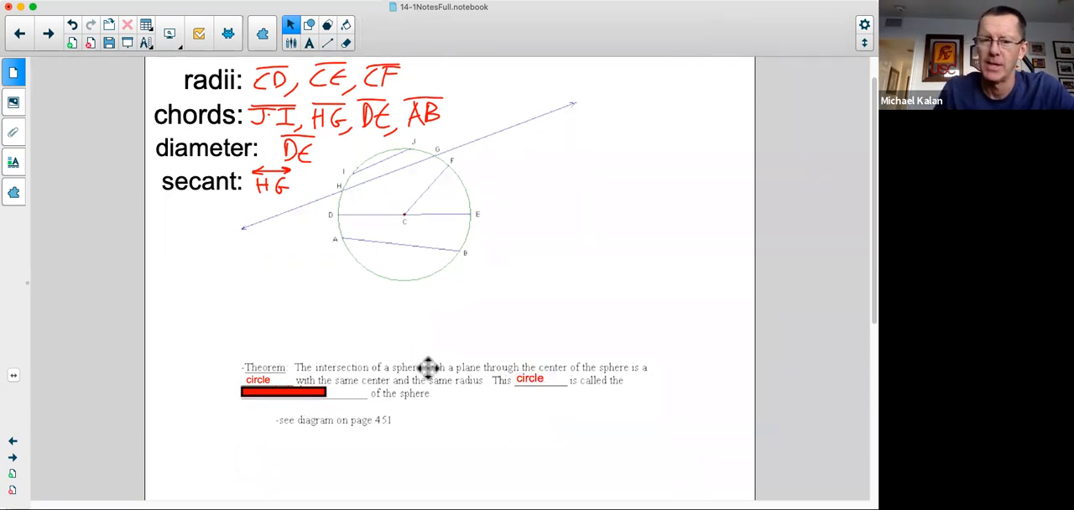
pyautogui.click(282, 393)
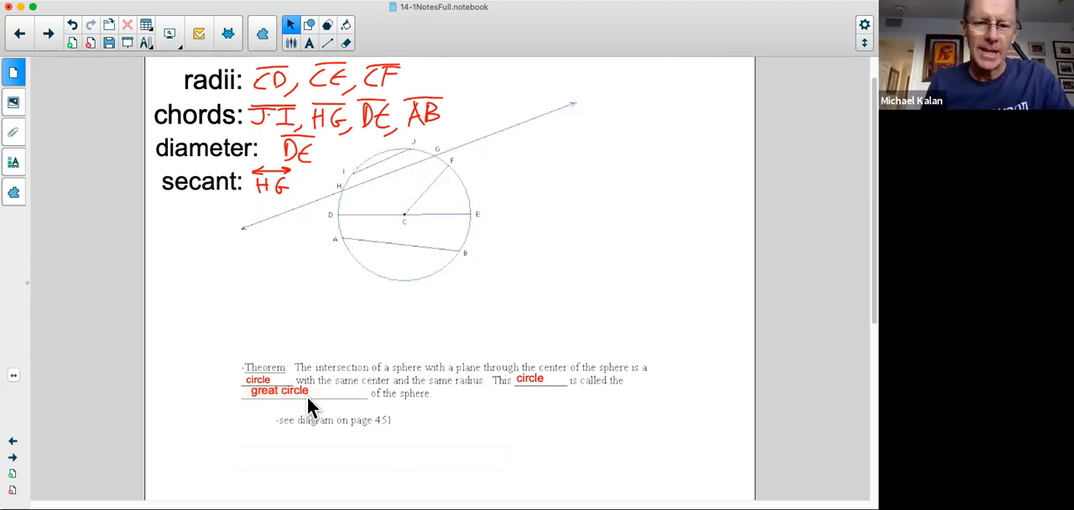
pyautogui.moveTo(517, 47)
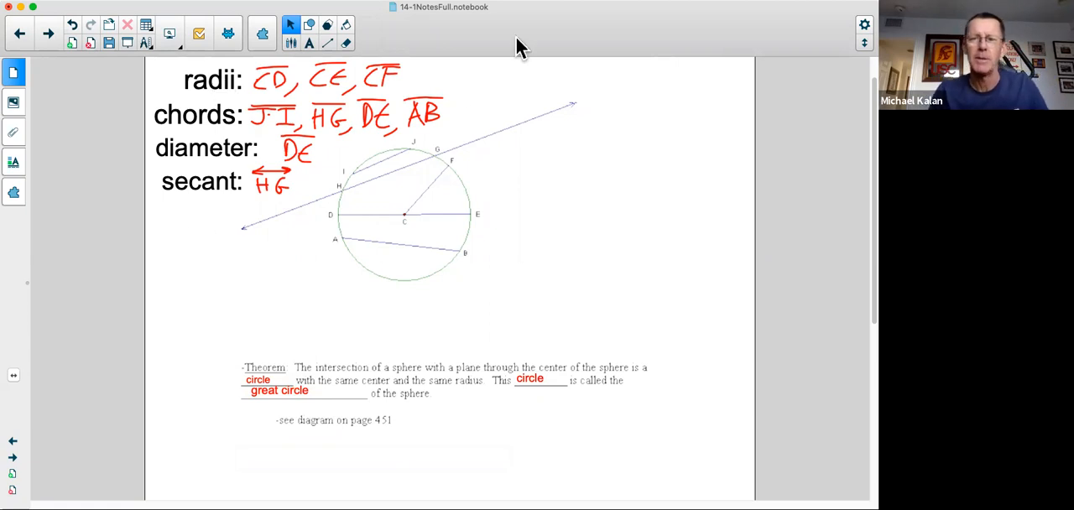